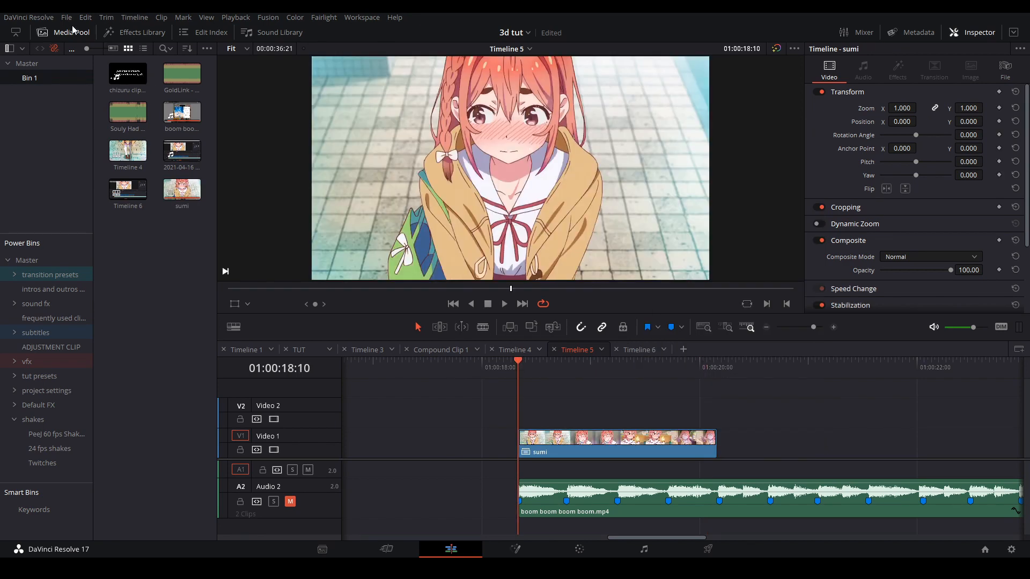
# Place a Fusion Composition on Video 2 above the sumi clip and enter Fusion
pyautogui.click(140, 32)
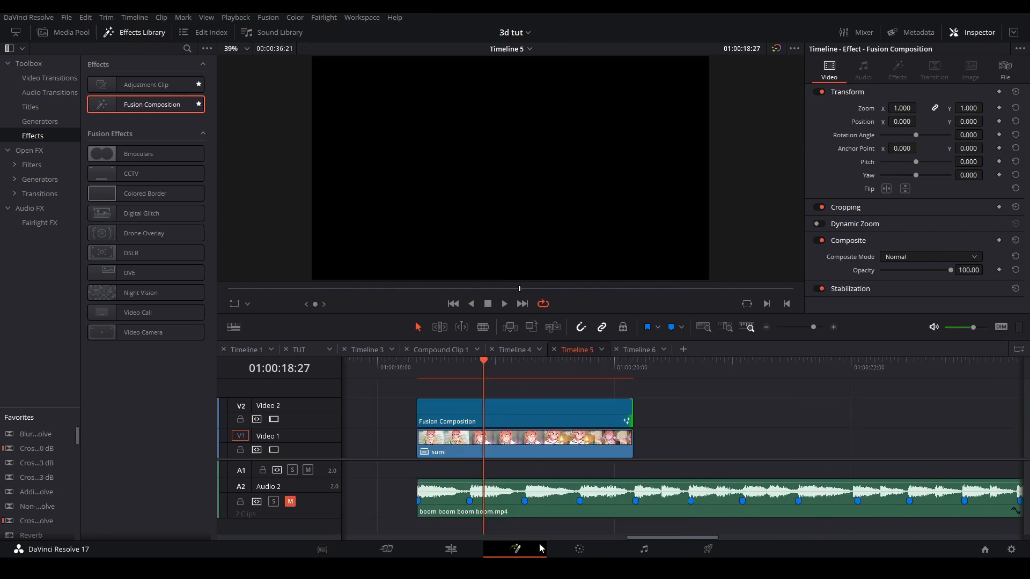
pyautogui.click(515, 549)
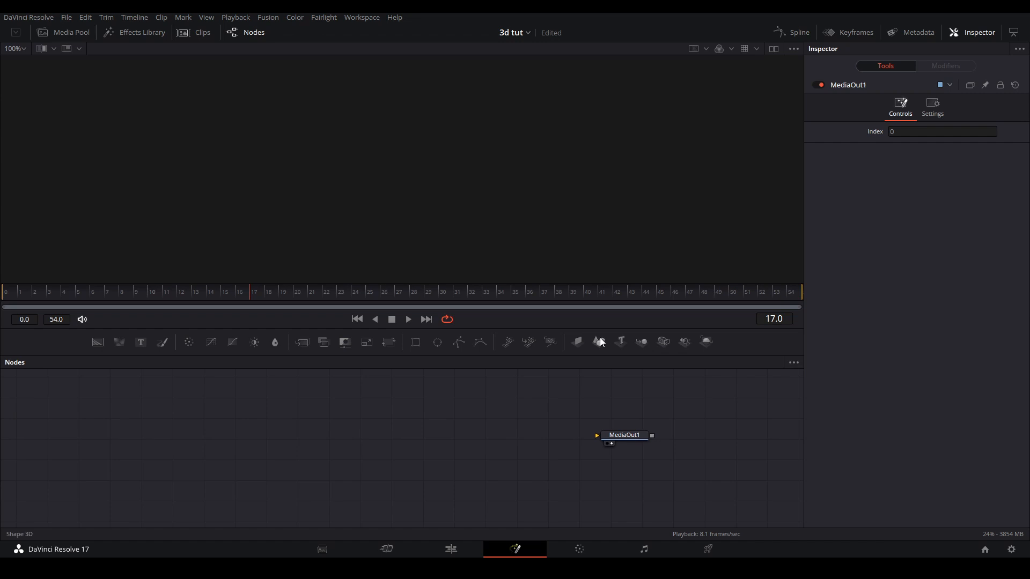
# Add Shape3D and Renderer3D to MediaOut and bring in the sumi footage
pyautogui.click(598, 341)
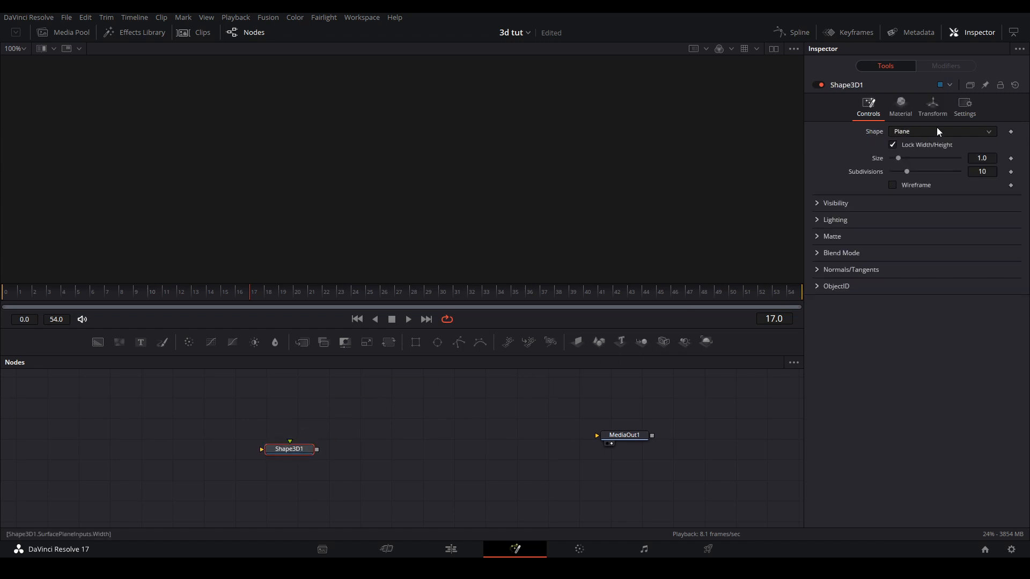
pyautogui.click(940, 131)
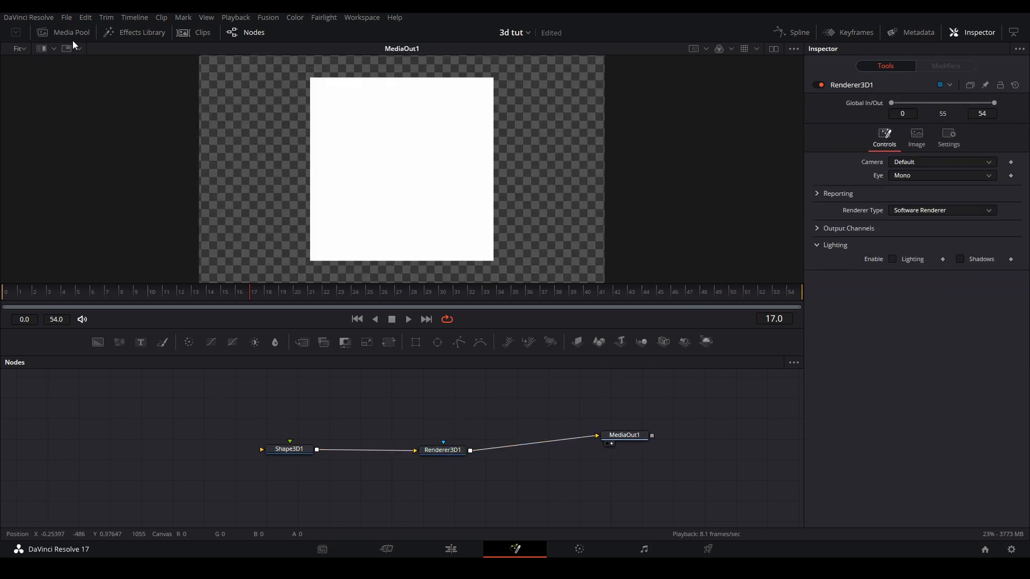
pyautogui.click(64, 33)
pyautogui.write('crop')
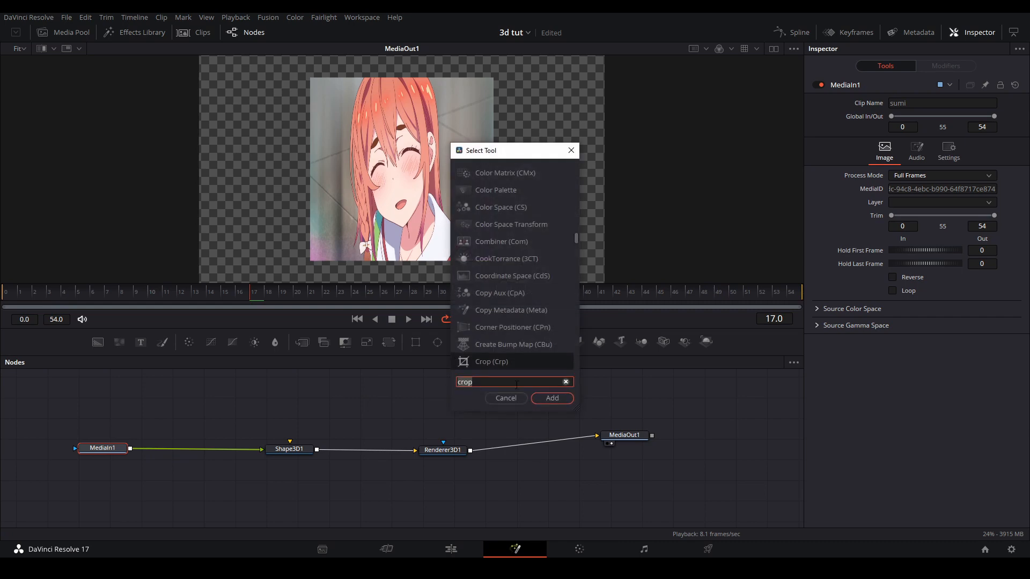
# Crop the sumi footage to X Size 1080 with X Offset 420
pyautogui.click(551, 398)
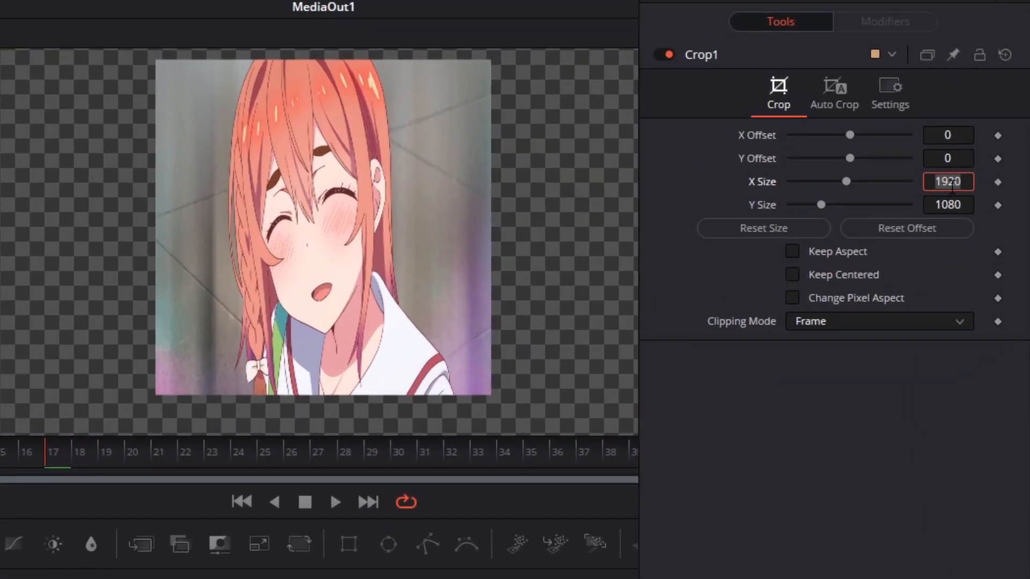
pyautogui.write('1080')
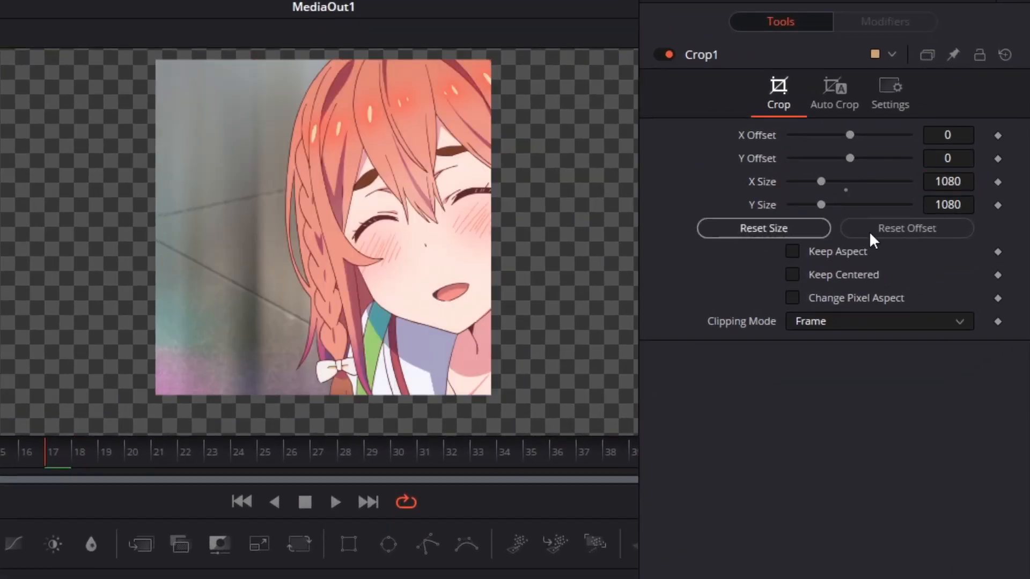
pyautogui.click(947, 134)
pyautogui.write('420')
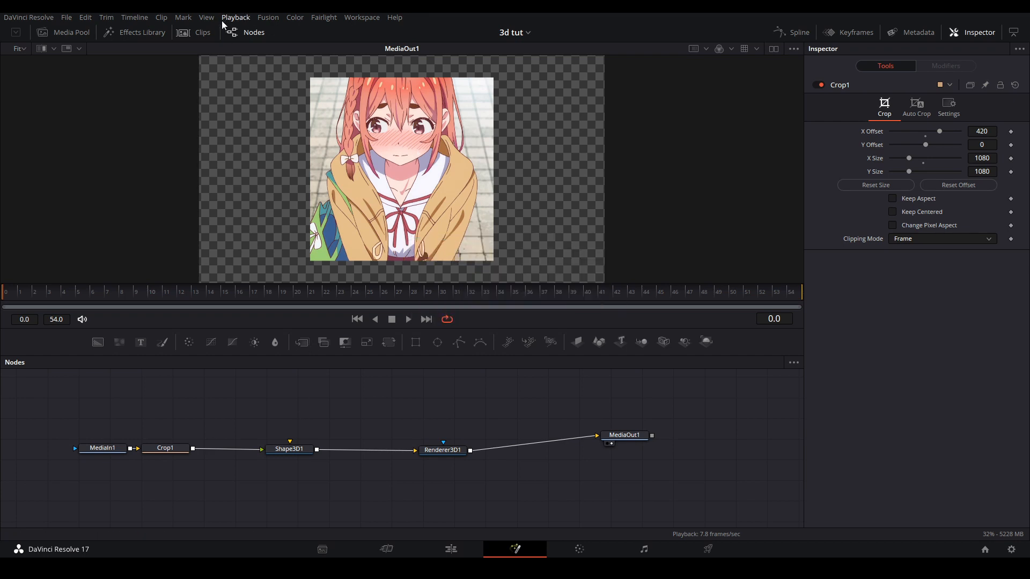
# Set Timeline Proxy Mode to Quarter Resolution and make Shape3D1 a cube
pyautogui.click(234, 17)
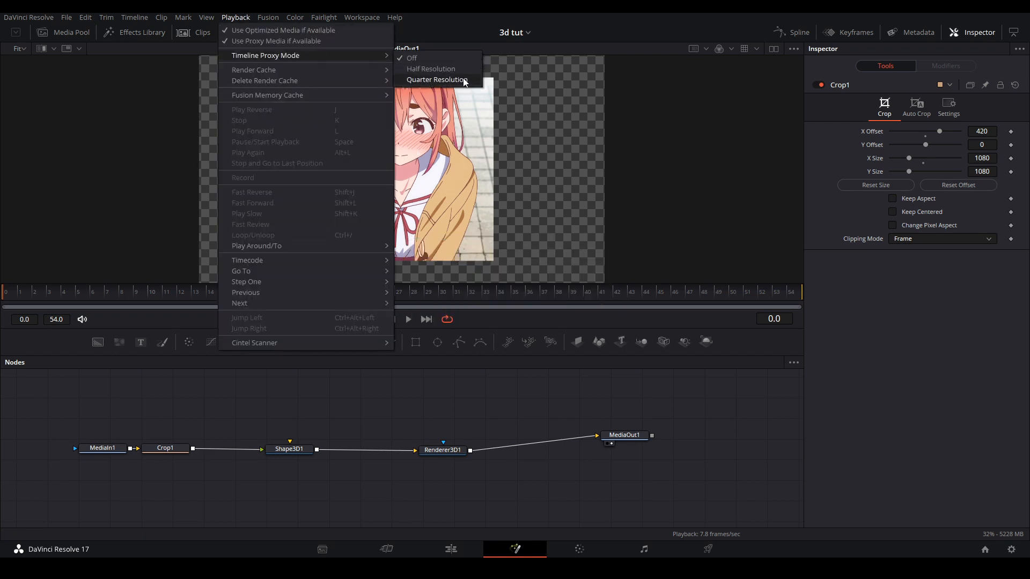
pyautogui.click(435, 79)
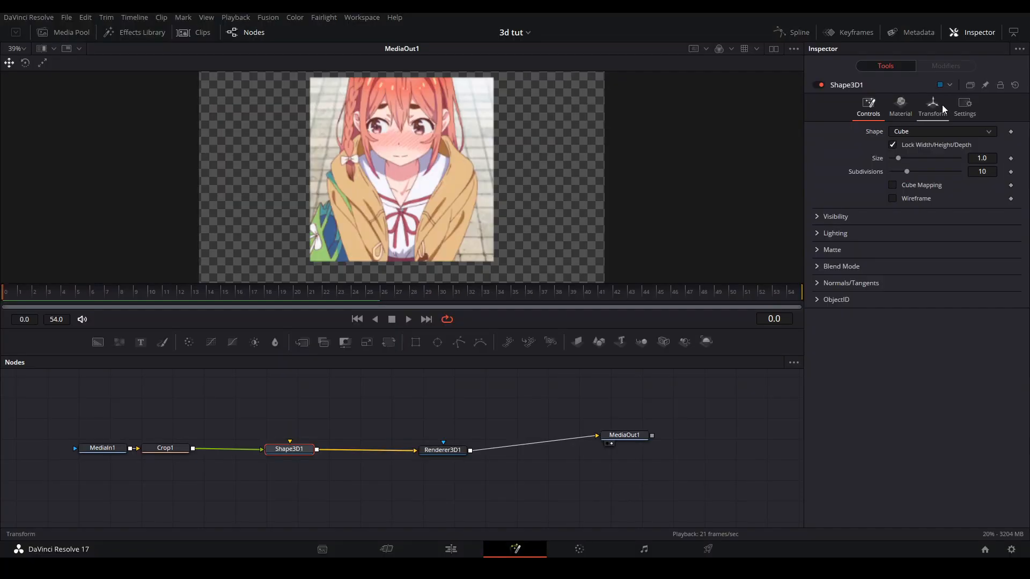
# Keyframe the cube's Translation Z at 0.87 on frame 0
pyautogui.click(932, 105)
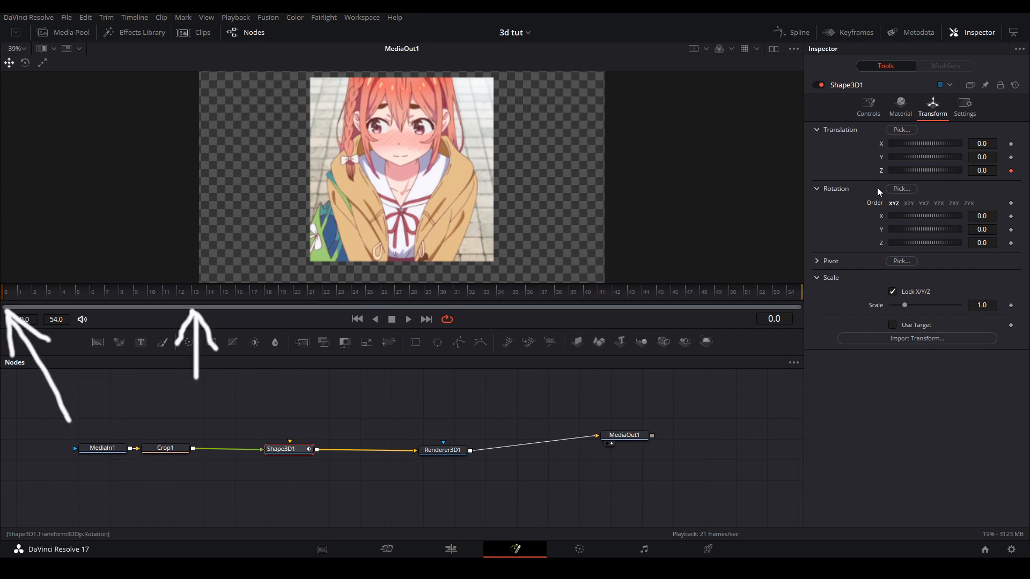
pyautogui.click(181, 305)
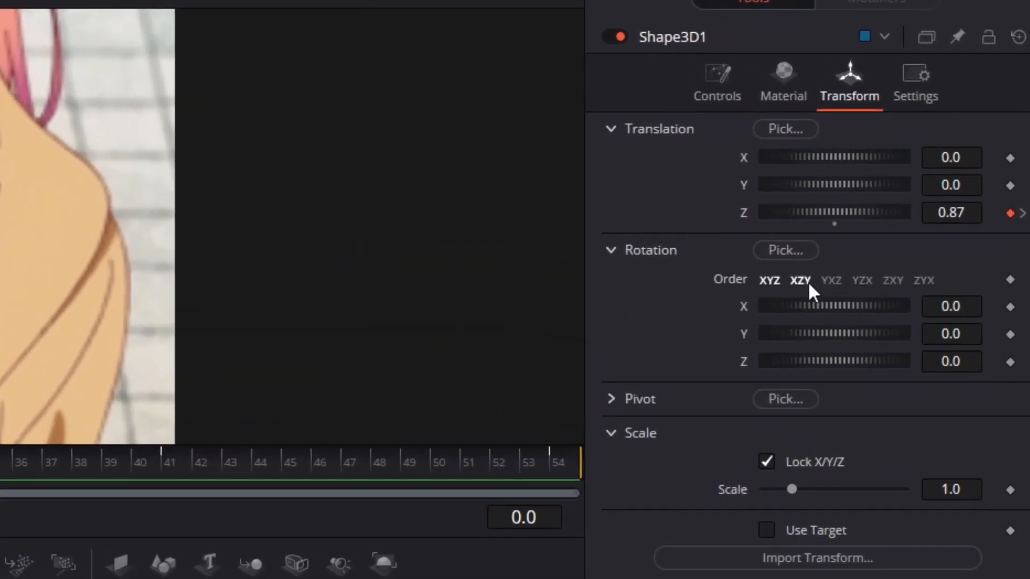
# Use XZY rotation order and keyframe rotation from frame 13 to Y -90.9, Z 91.2 at 41
pyautogui.click(801, 280)
pyautogui.write('17.1')
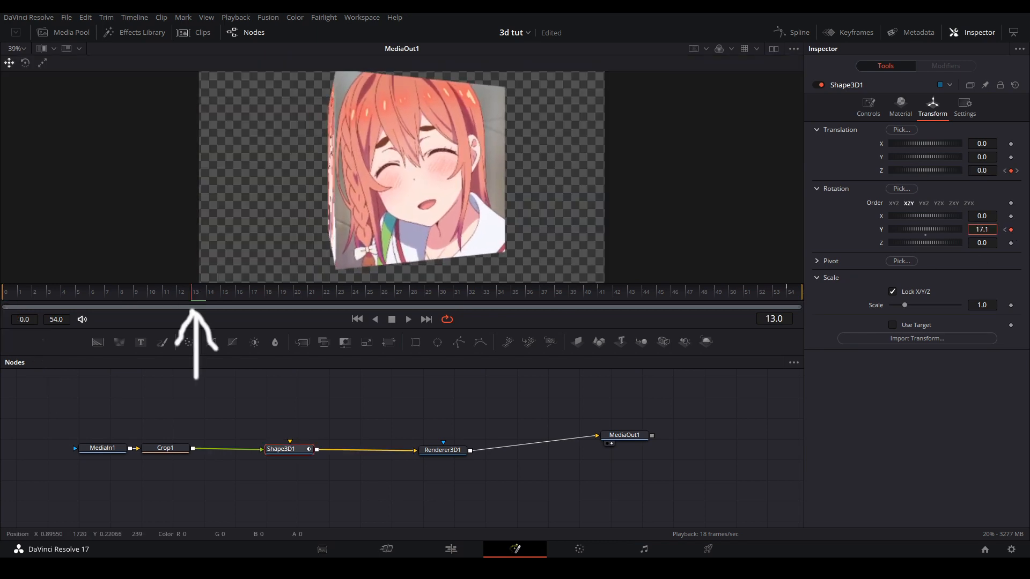
pyautogui.click(397, 291)
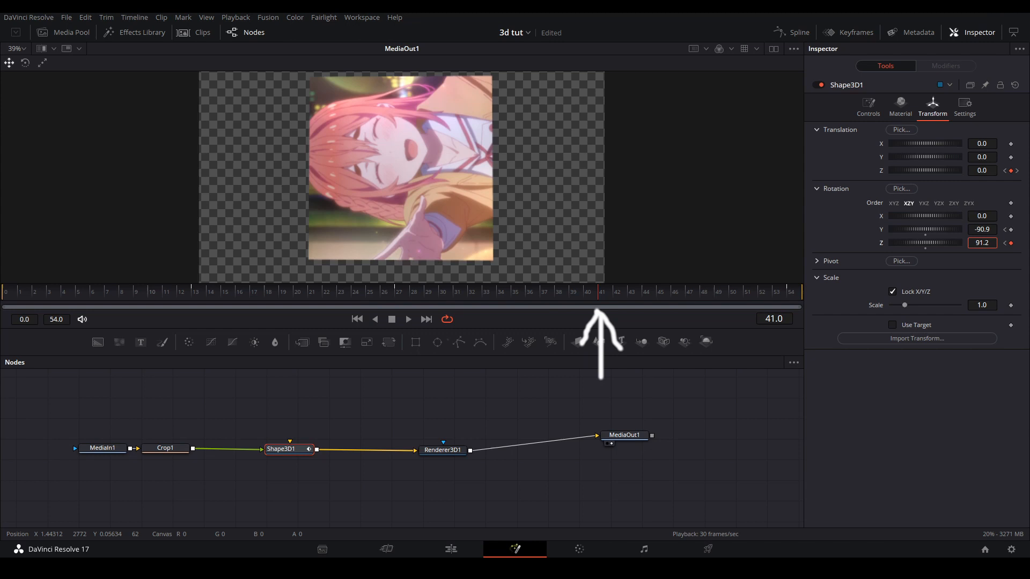
pyautogui.moveTo(952, 242); pyautogui.dragTo(960, 242)
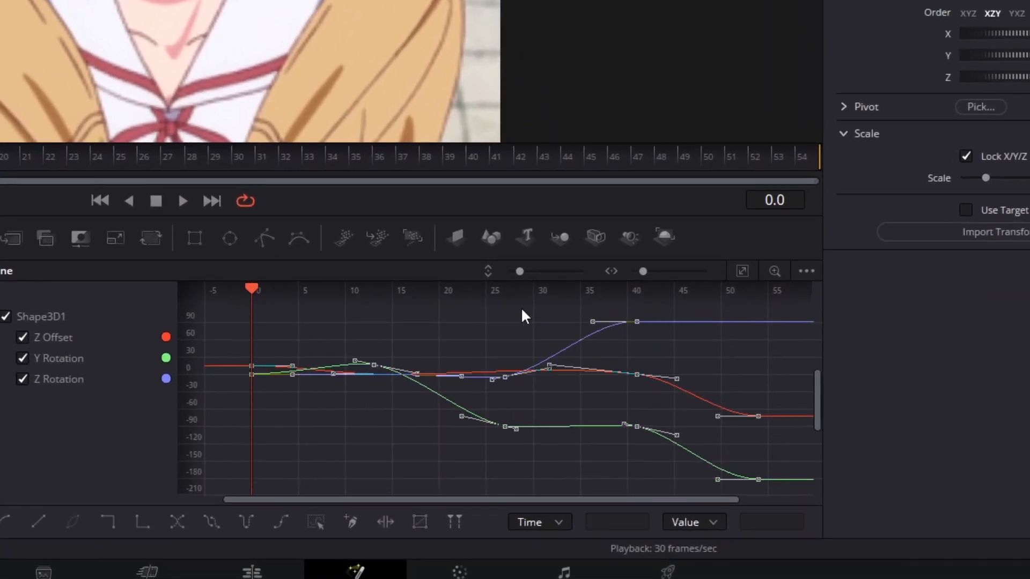
# Hide the Y and Z Rotation curves and ease the Z Offset curve
pyautogui.click(23, 358)
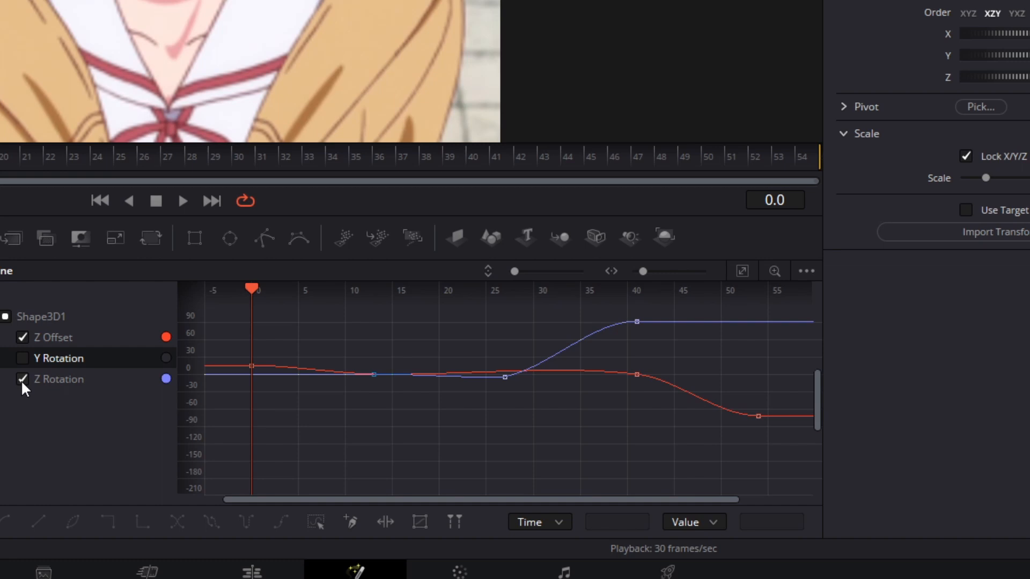
pyautogui.click(22, 379)
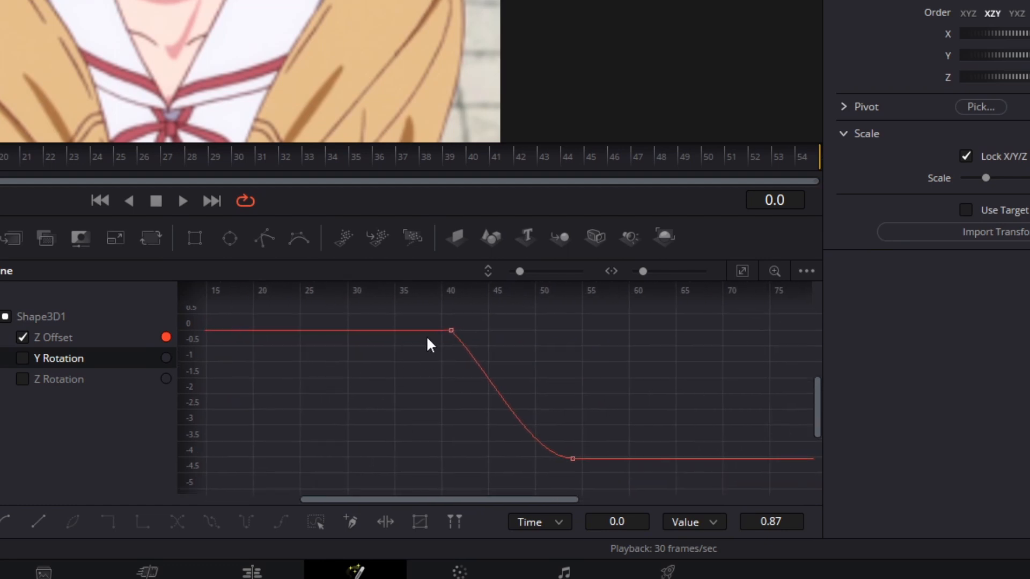
pyautogui.moveTo(451, 330); pyautogui.dragTo(588, 330)
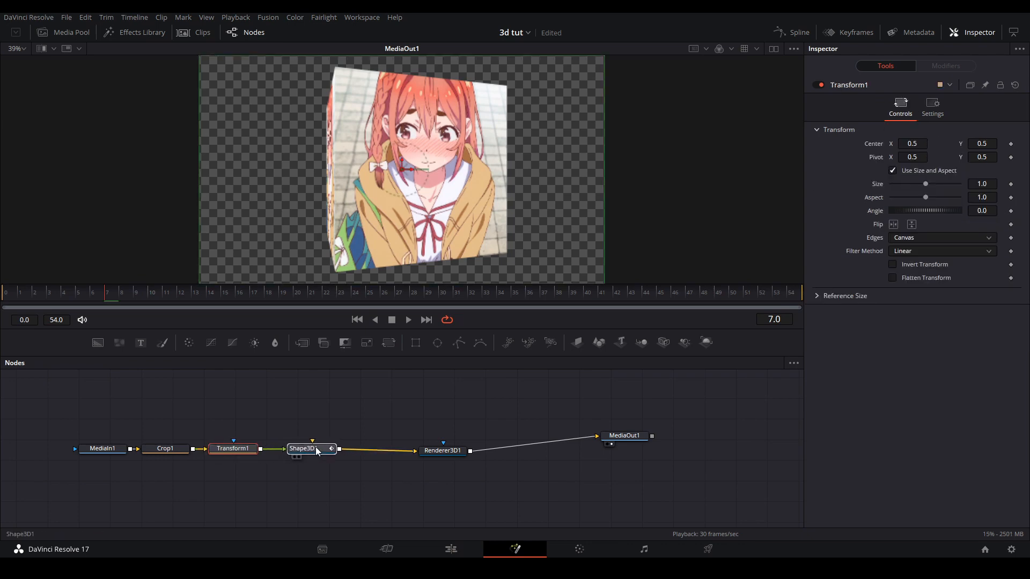
# Insert a Transform node between Crop1 and Shape3D1
pyautogui.click(500, 293)
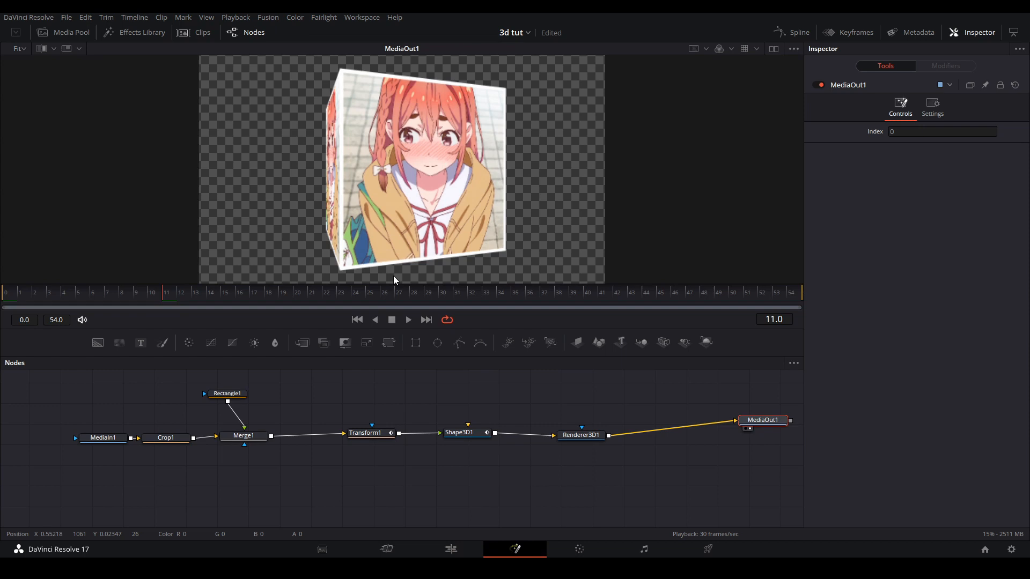
# Merge a Rectangle border into Transform1 and reopen the Spline panel
pyautogui.click(799, 32)
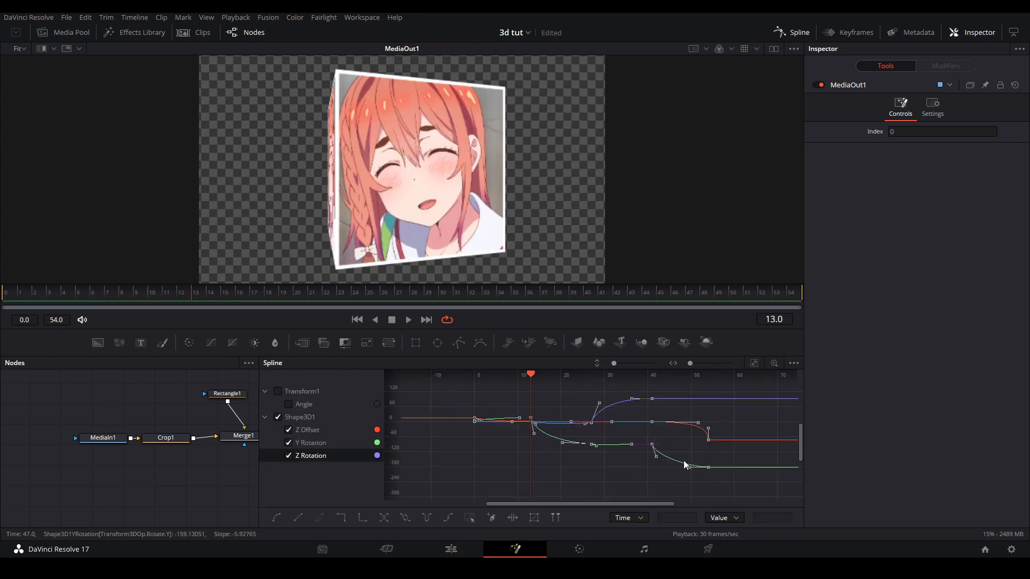